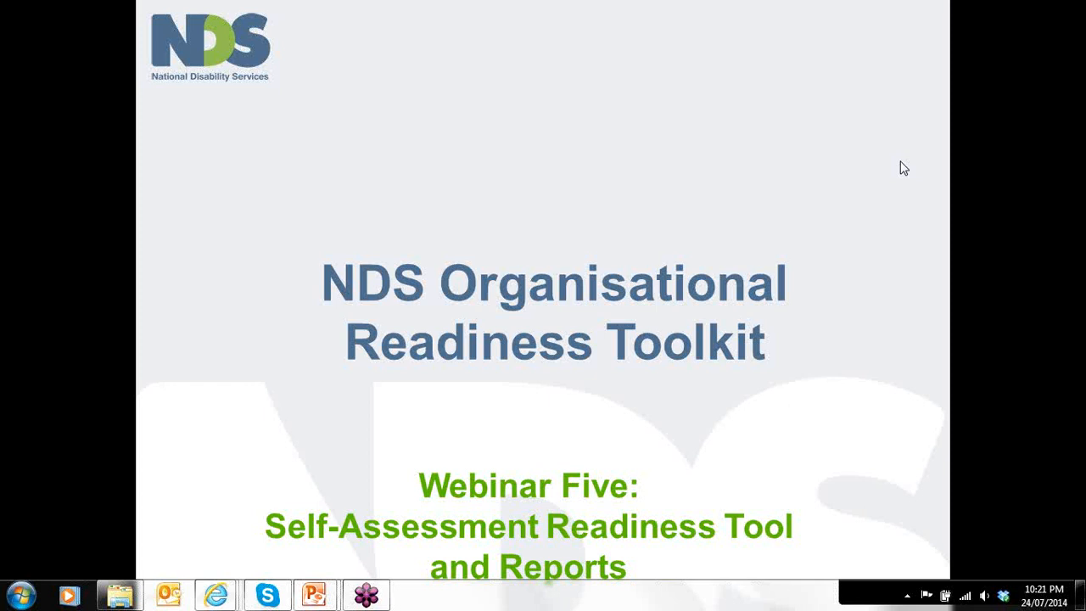
mouse_move(841, 159)
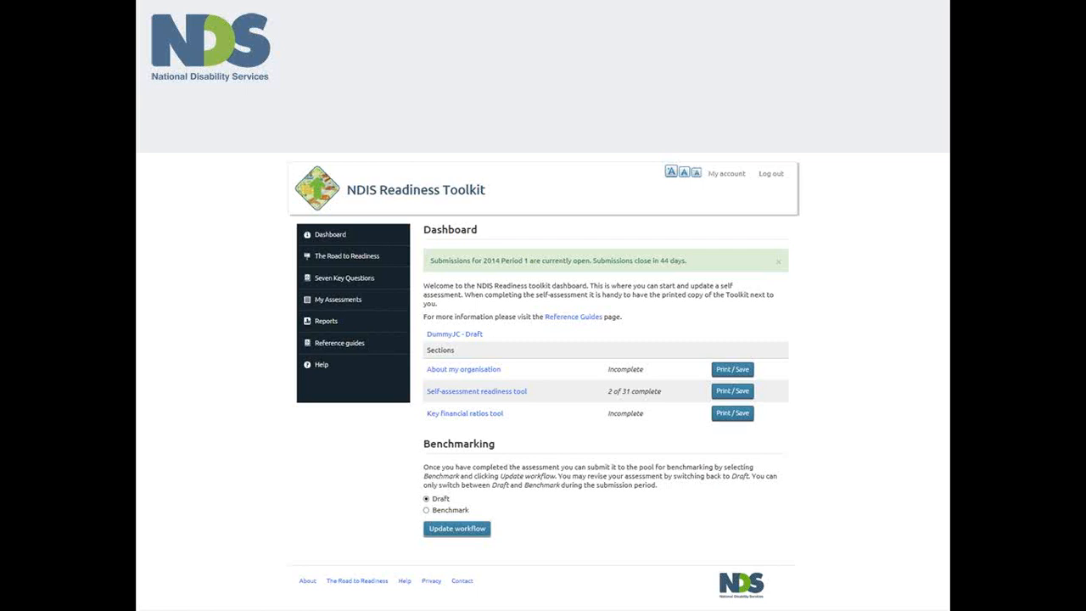
View the DummyJC draft assessment overview with its rating areas and financial ratios.
left_click(453, 333)
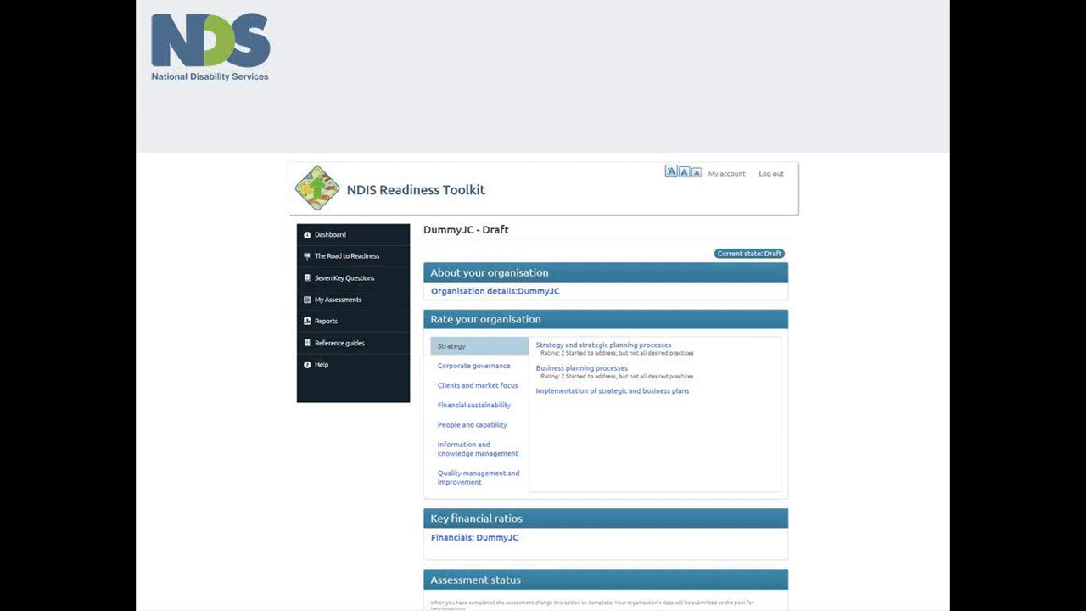
Bring up the DummyJC organisation details form in edit mode.
left_click(495, 292)
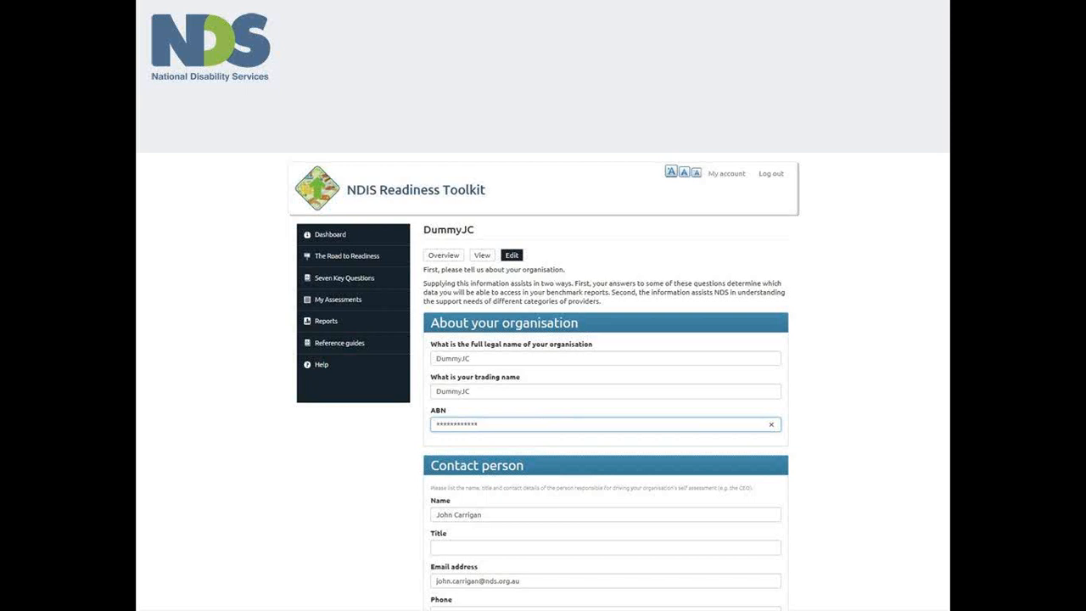
Edit the Strategy and strategic planning processes item for rating and a medium-priority note.
left_click(328, 235)
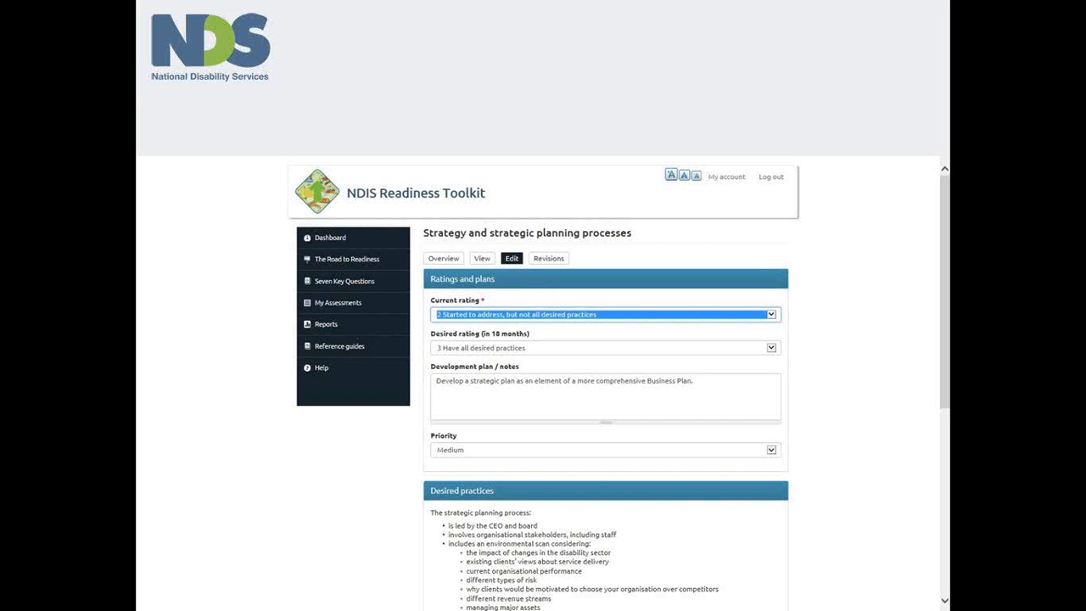
Go to the Reports page listing the draft submission's report options.
left_click(326, 324)
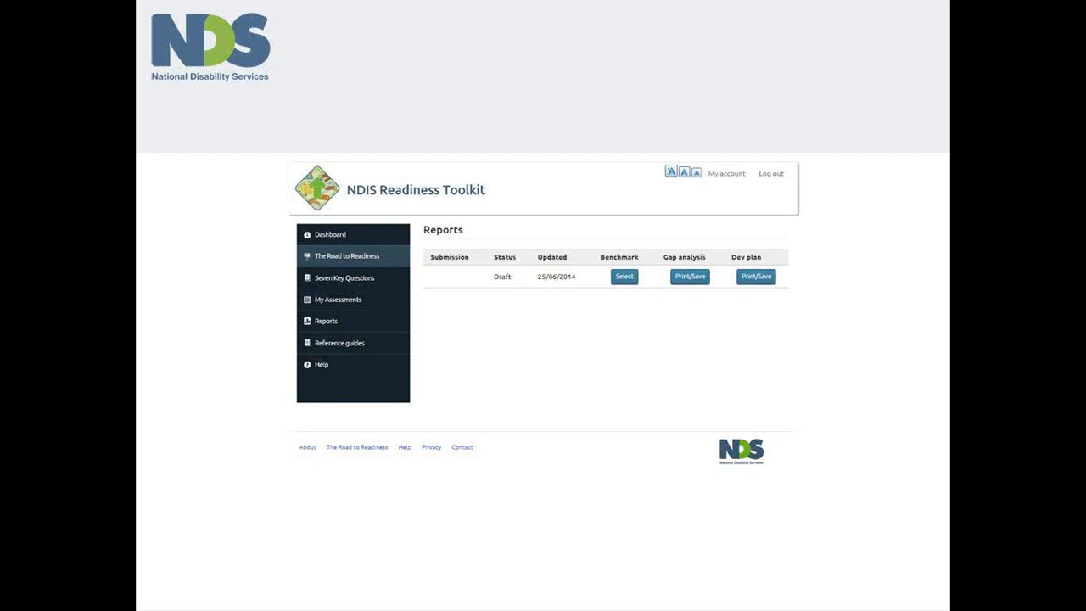
Select Benchmark for the draft submission, offering comparison against past reports only.
left_click(624, 276)
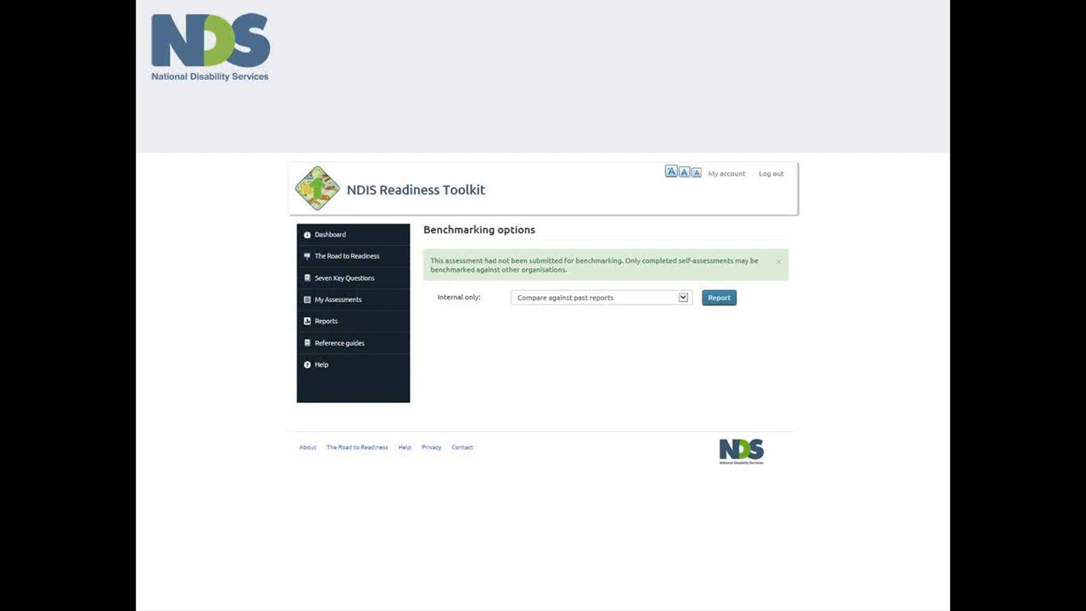
Review the Dev plan report's medium-priority strategic planning note, then close back to the dashboard.
left_click(719, 297)
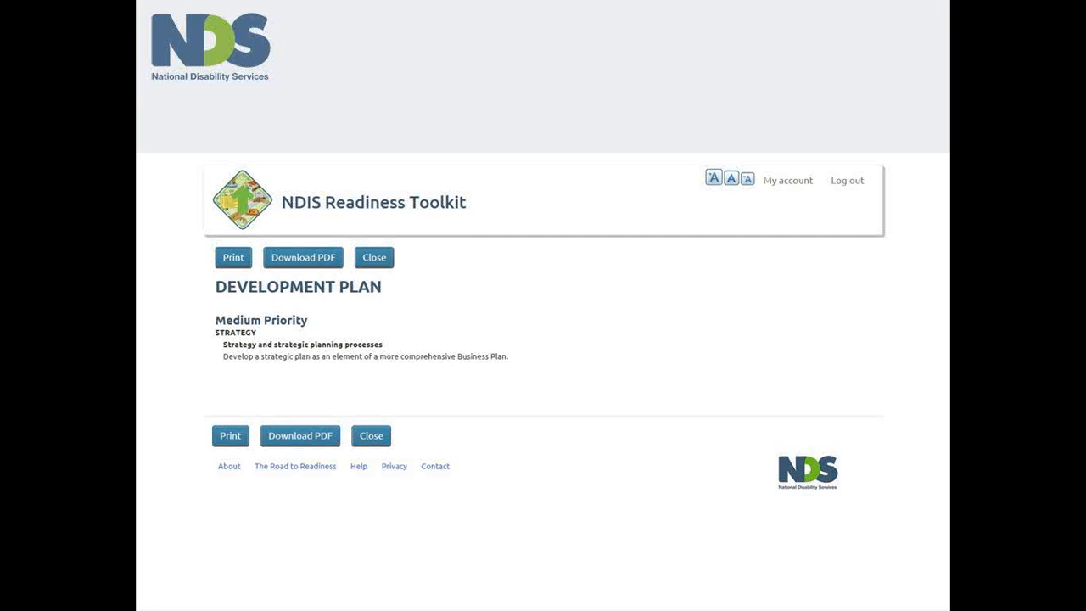
left_click(374, 258)
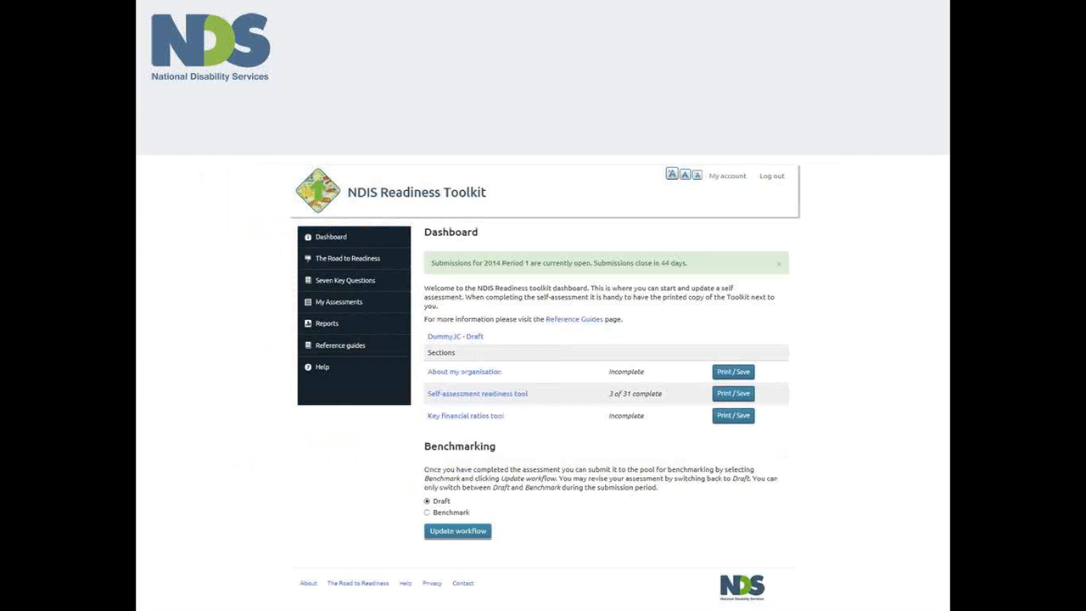